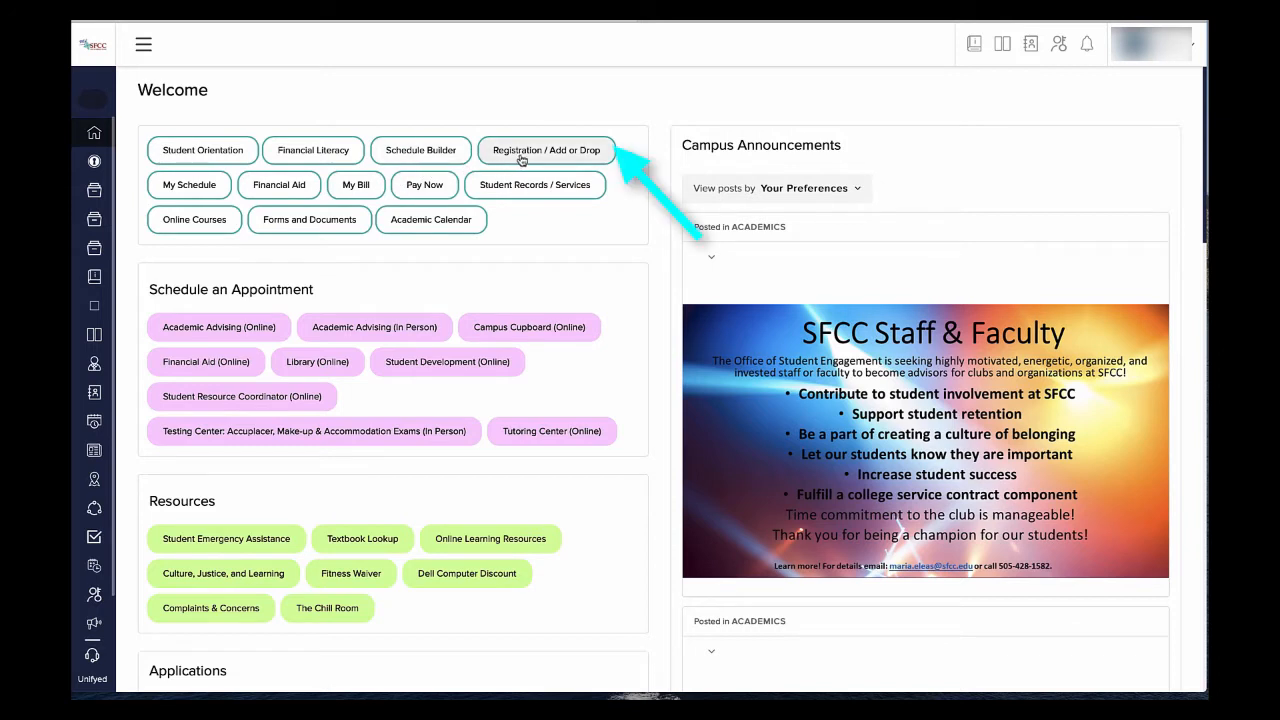
- Go from Registration / Add or Drop to Register for Classes for the Fall 2022 term
click(546, 150)
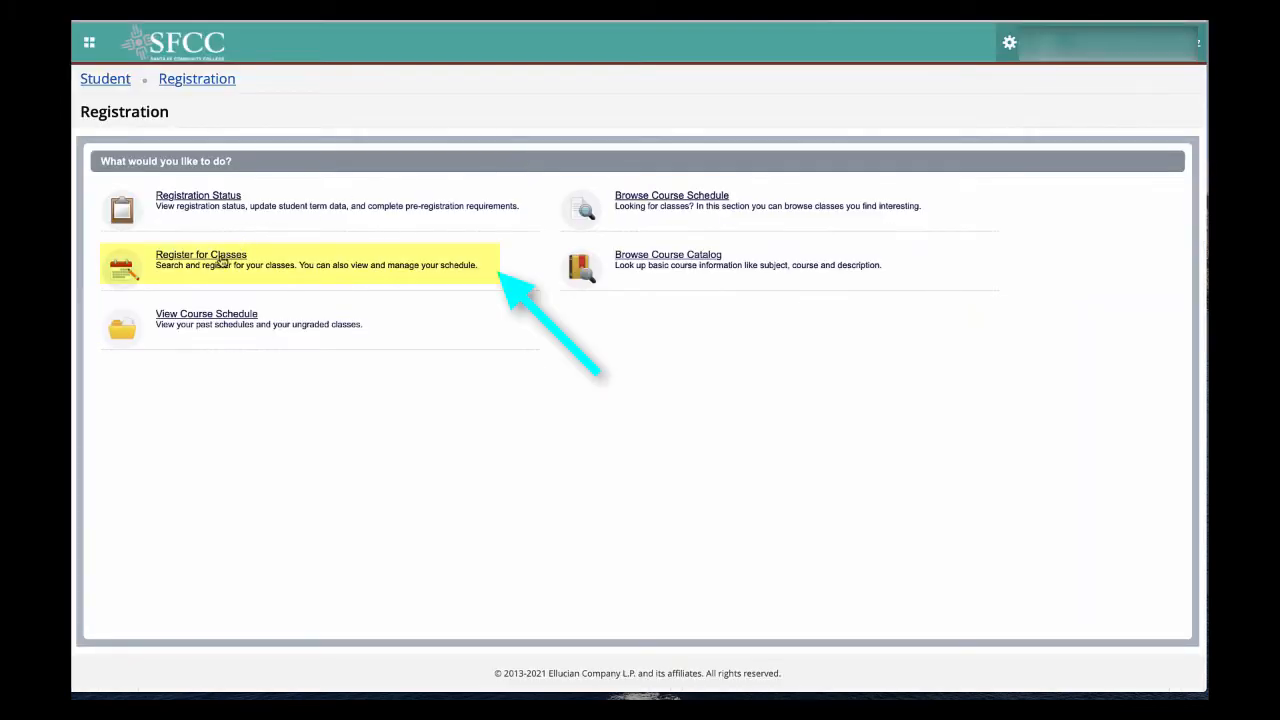
click(201, 259)
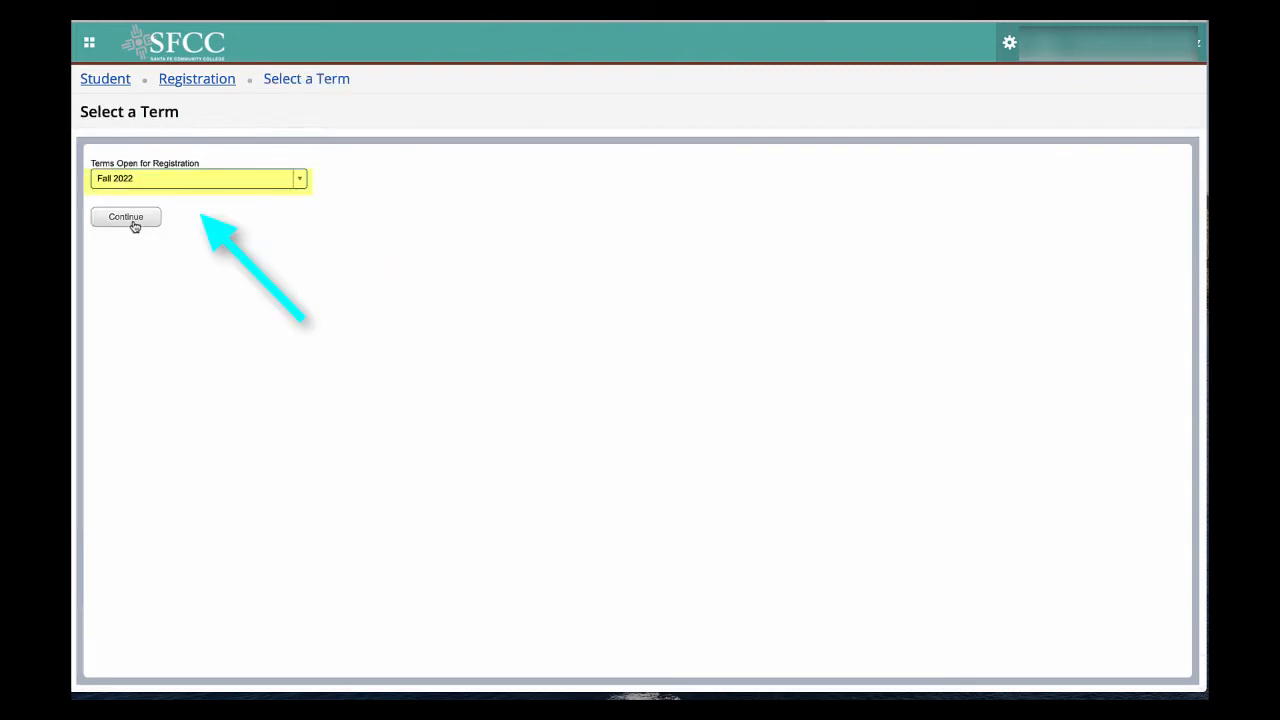
click(125, 217)
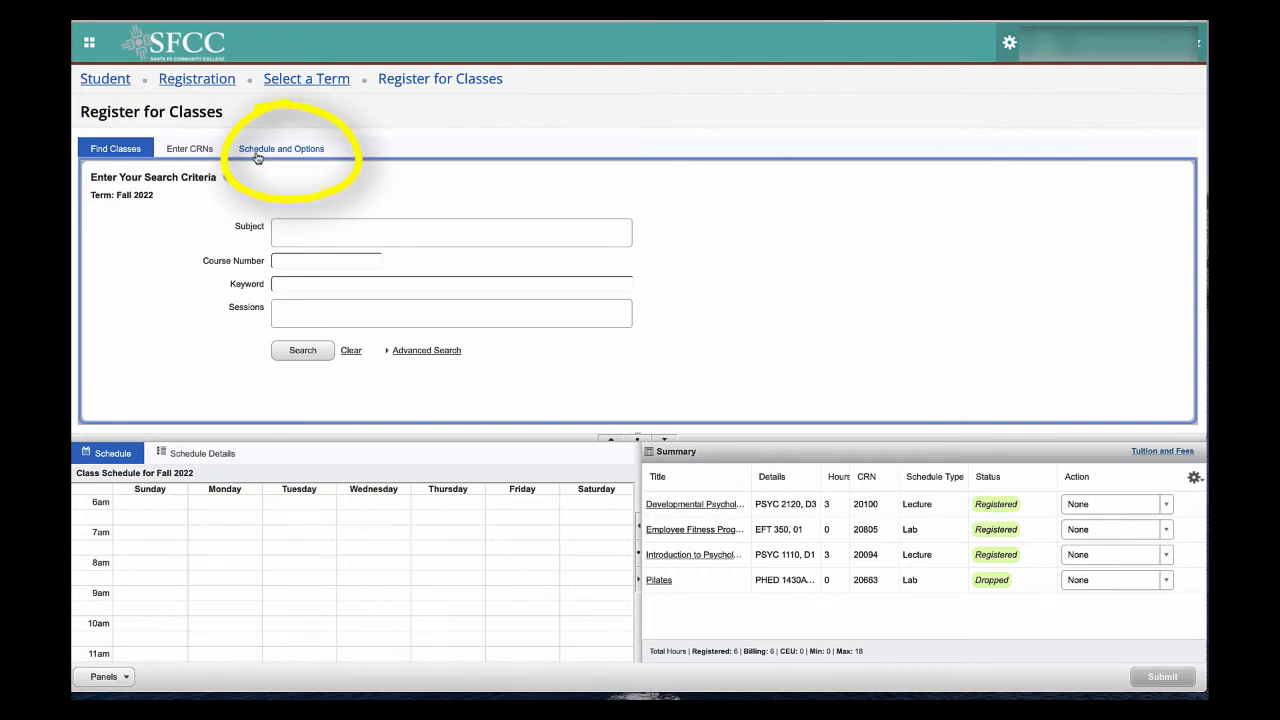
- On the Enter CRNs form, enter CRN 20052 and a second CRN, 20045
click(189, 148)
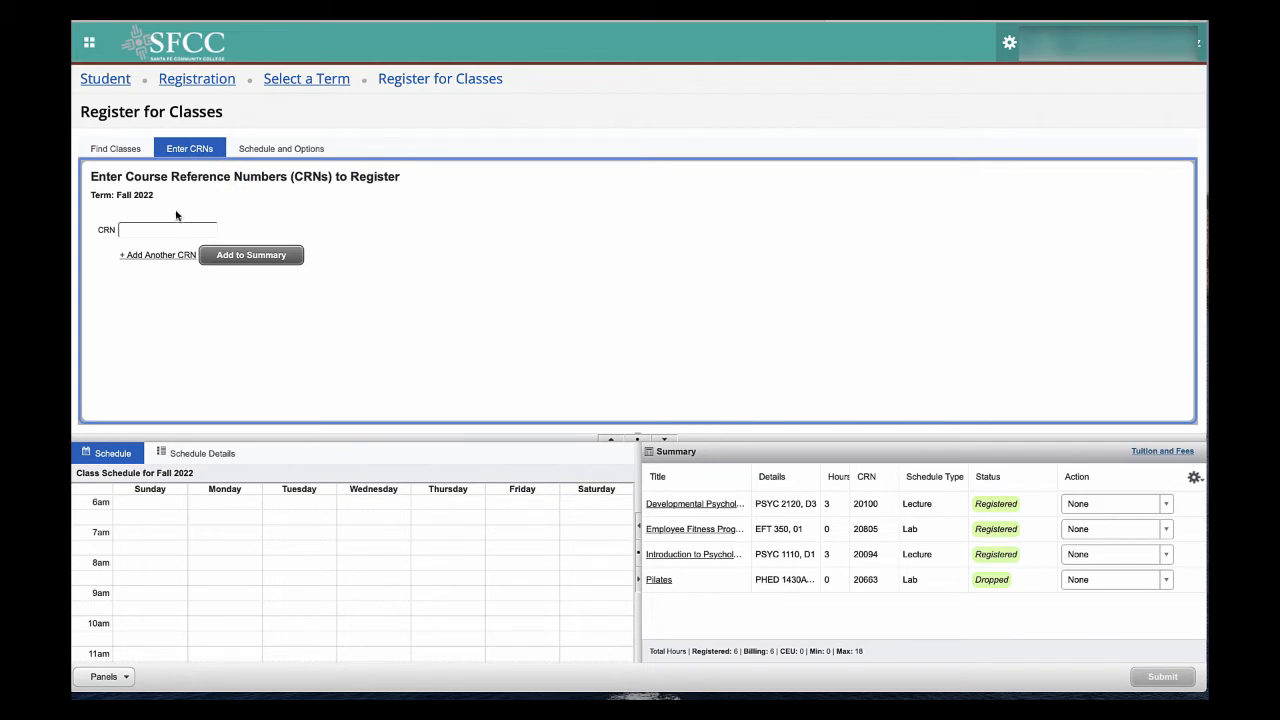
click(166, 229)
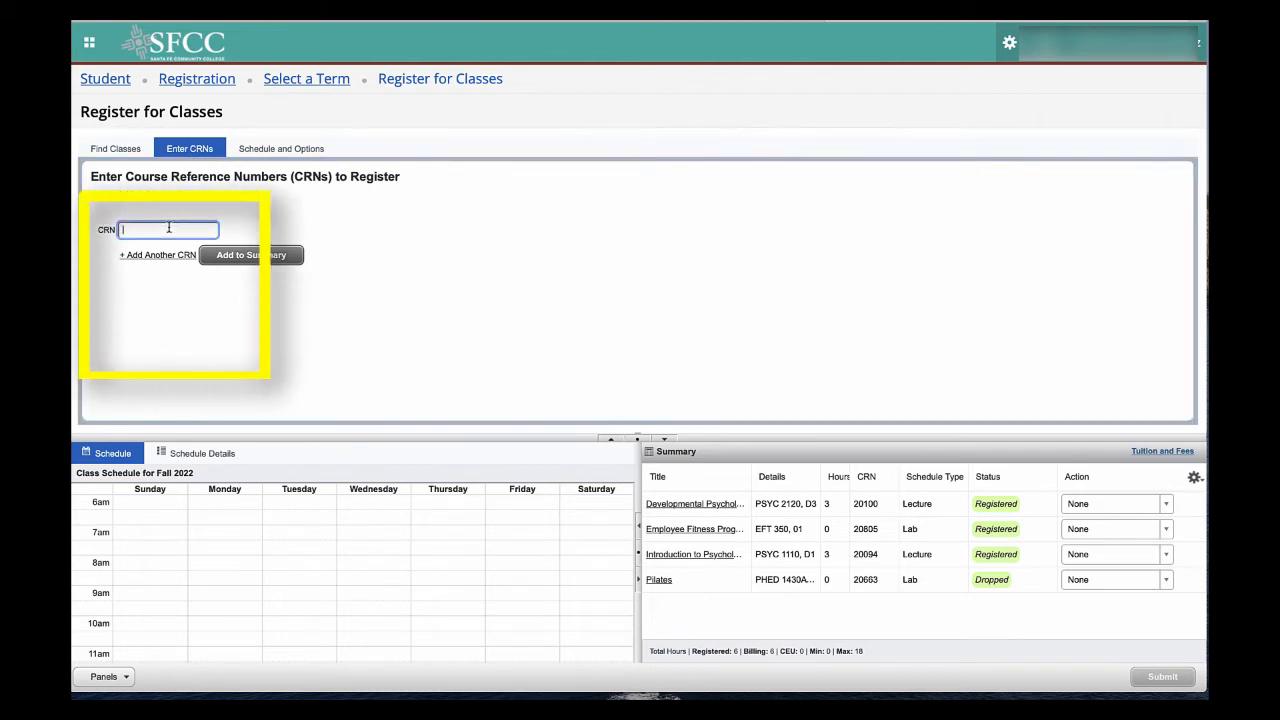
text(20052)
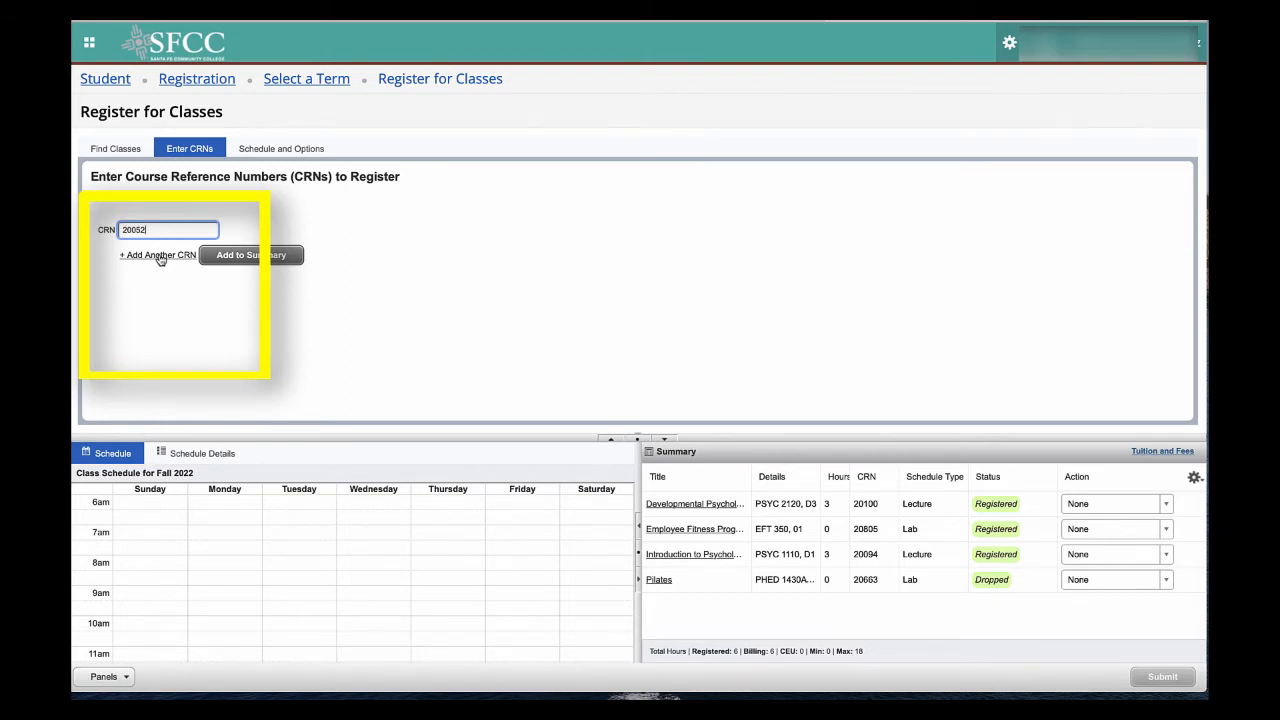
click(158, 254)
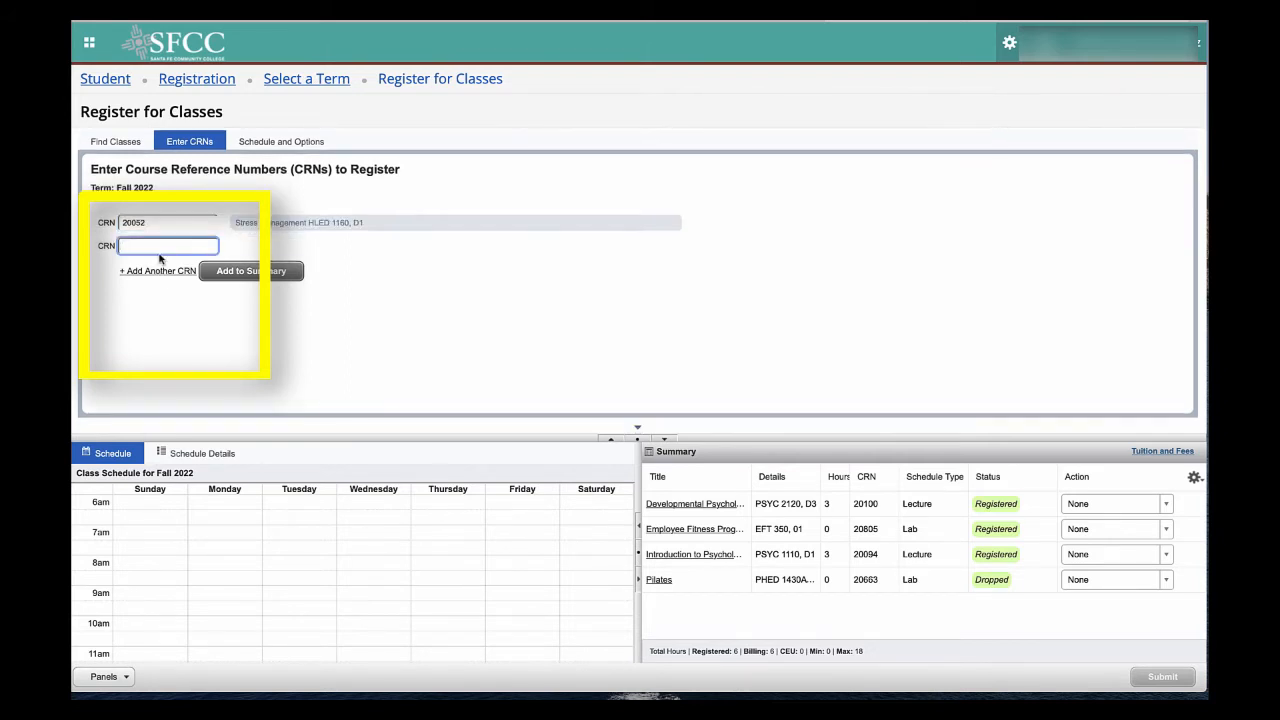
text(20045)
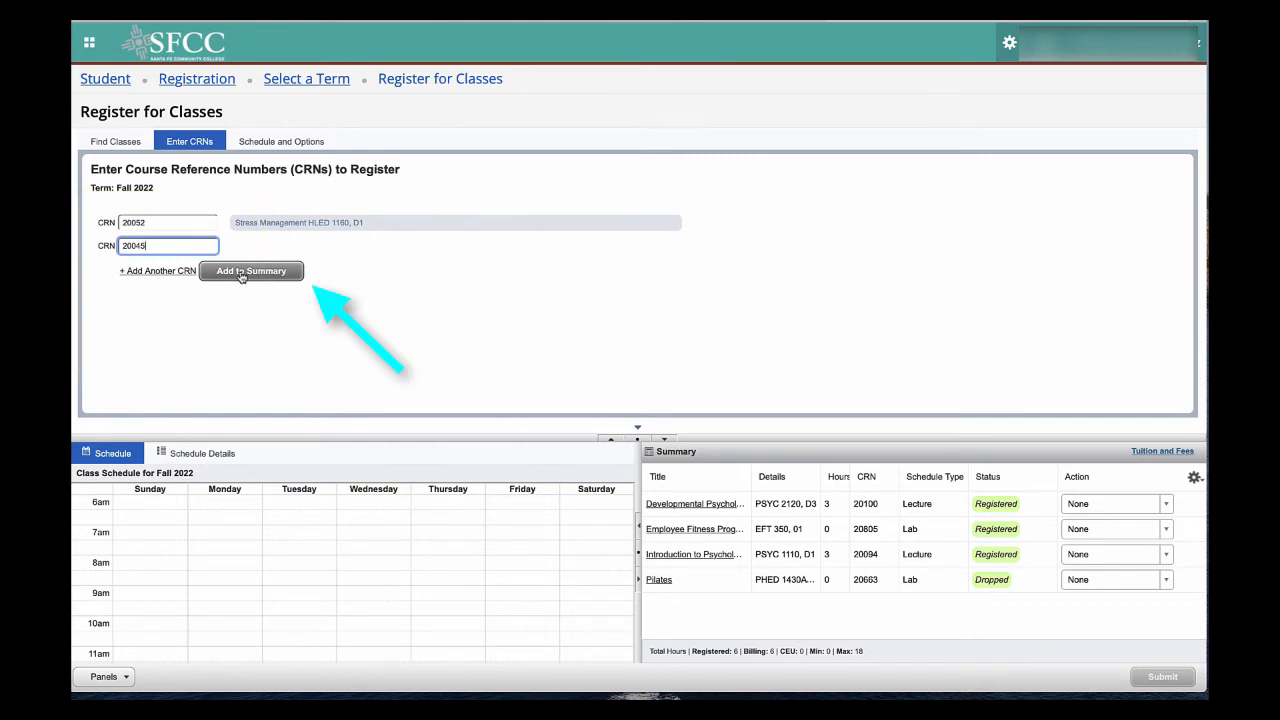
- Add CRNs 20052 and 20045 to the summary and submit the registration for 12 hours
click(251, 270)
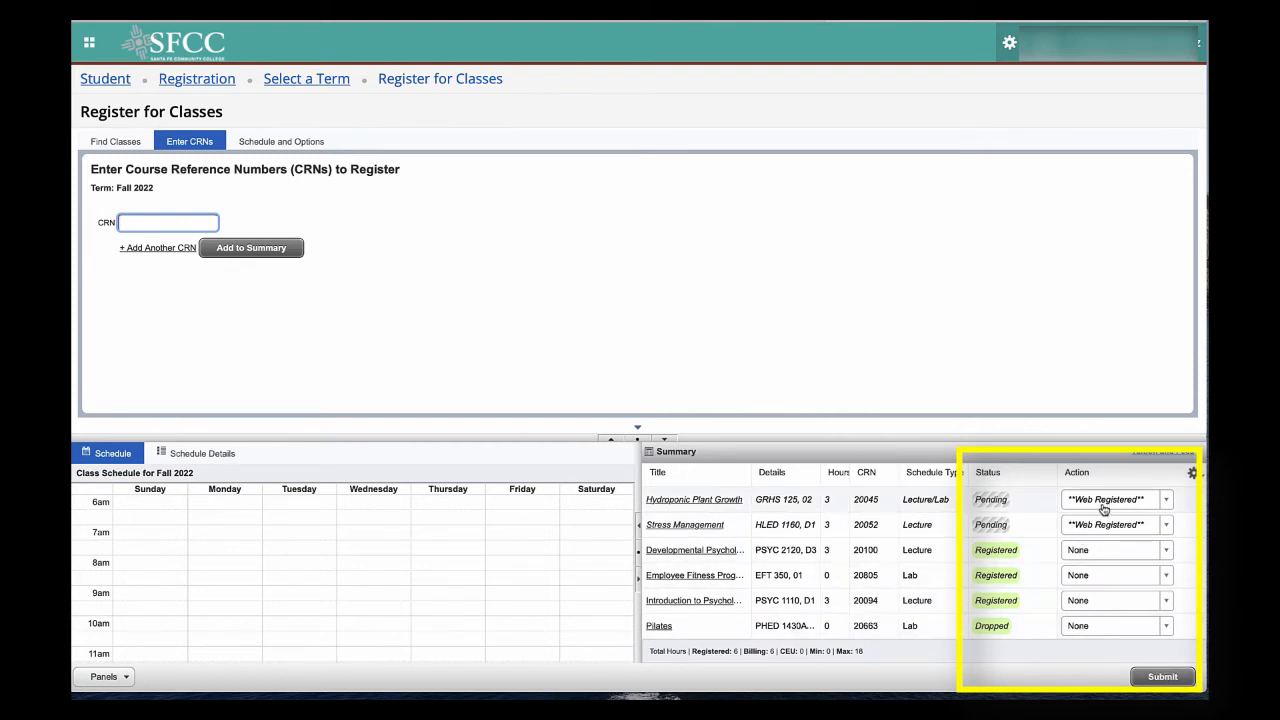
mouse_move(1119, 663)
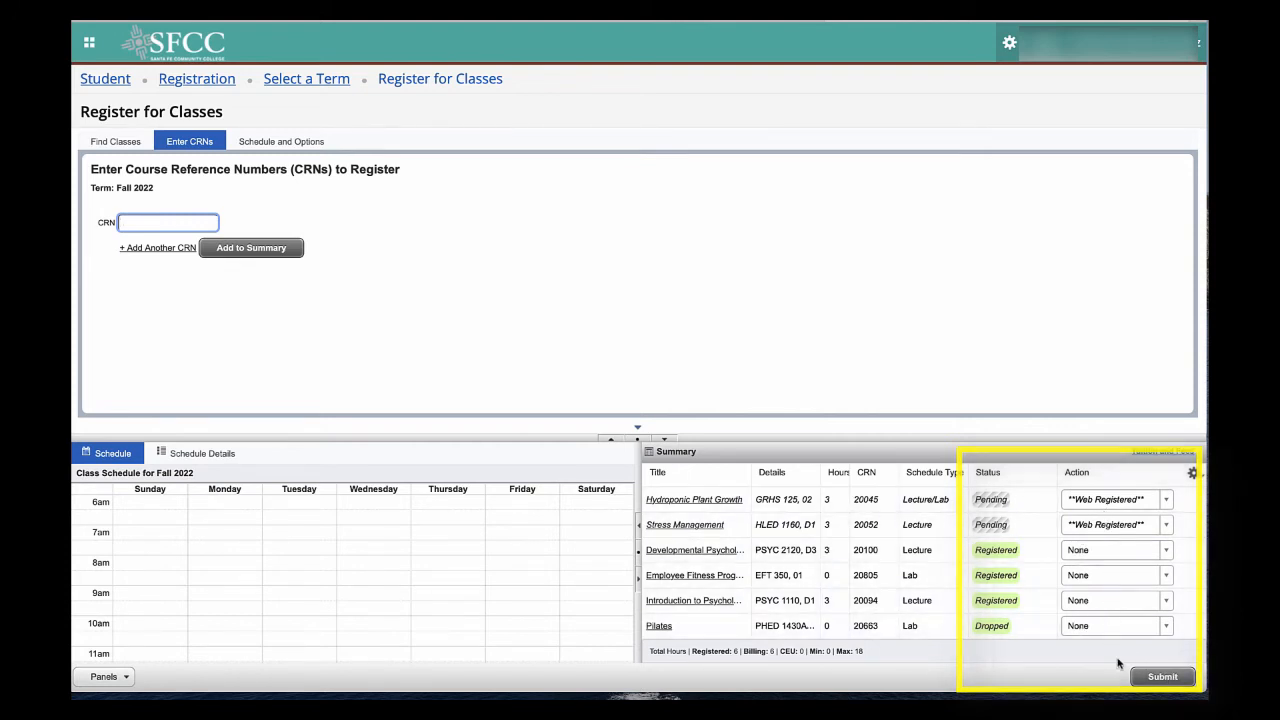
click(1161, 676)
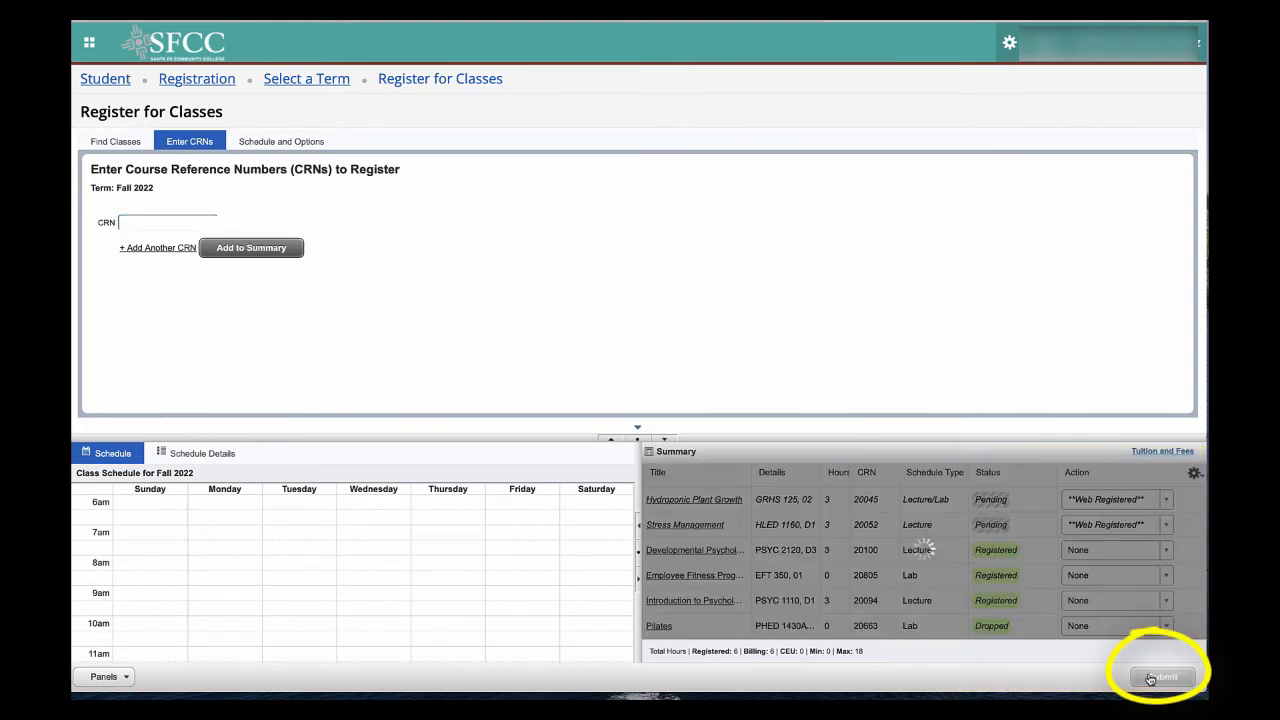
click(1161, 677)
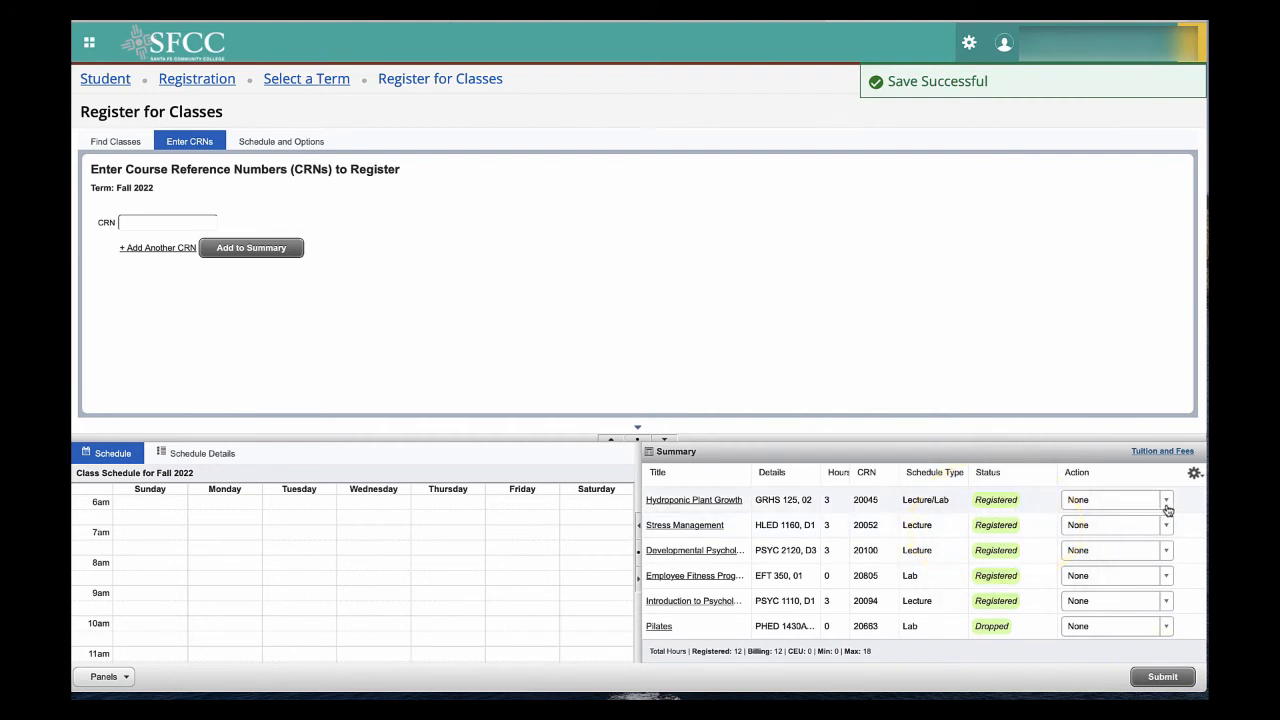
- Set Hydroponic Plant Growth and Stress Management to Web Drop
click(1165, 500)
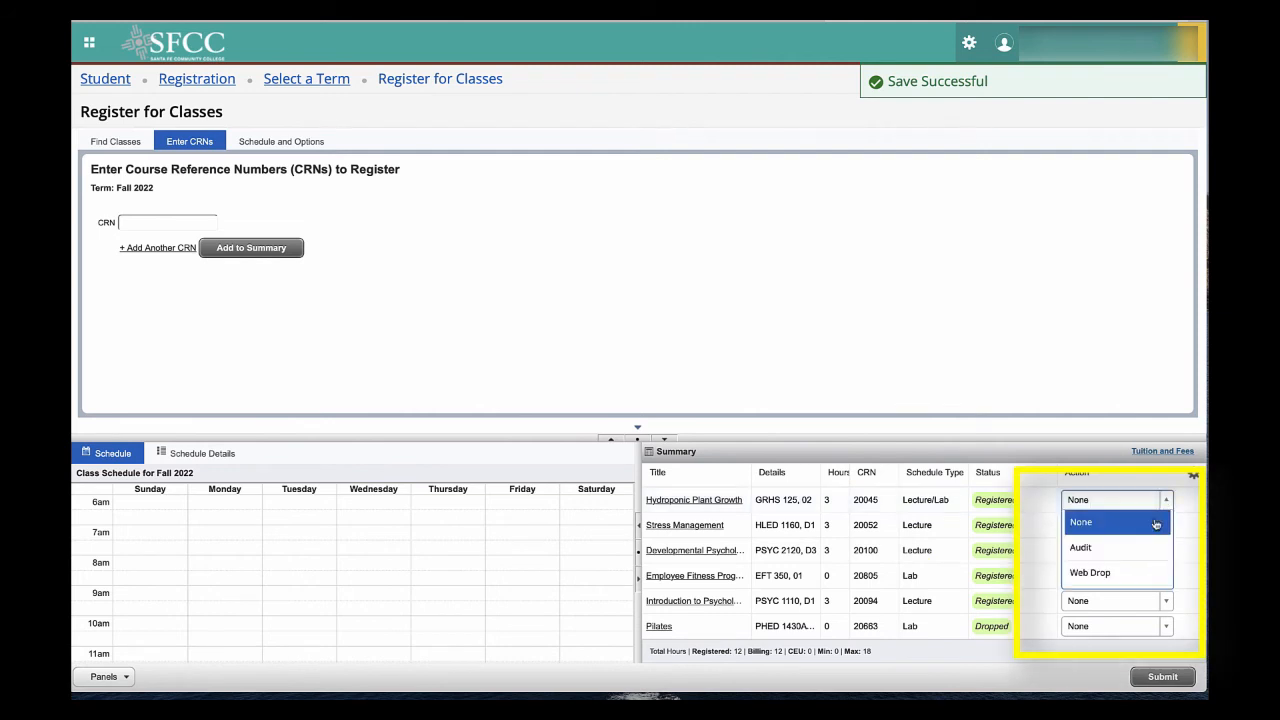
click(1089, 572)
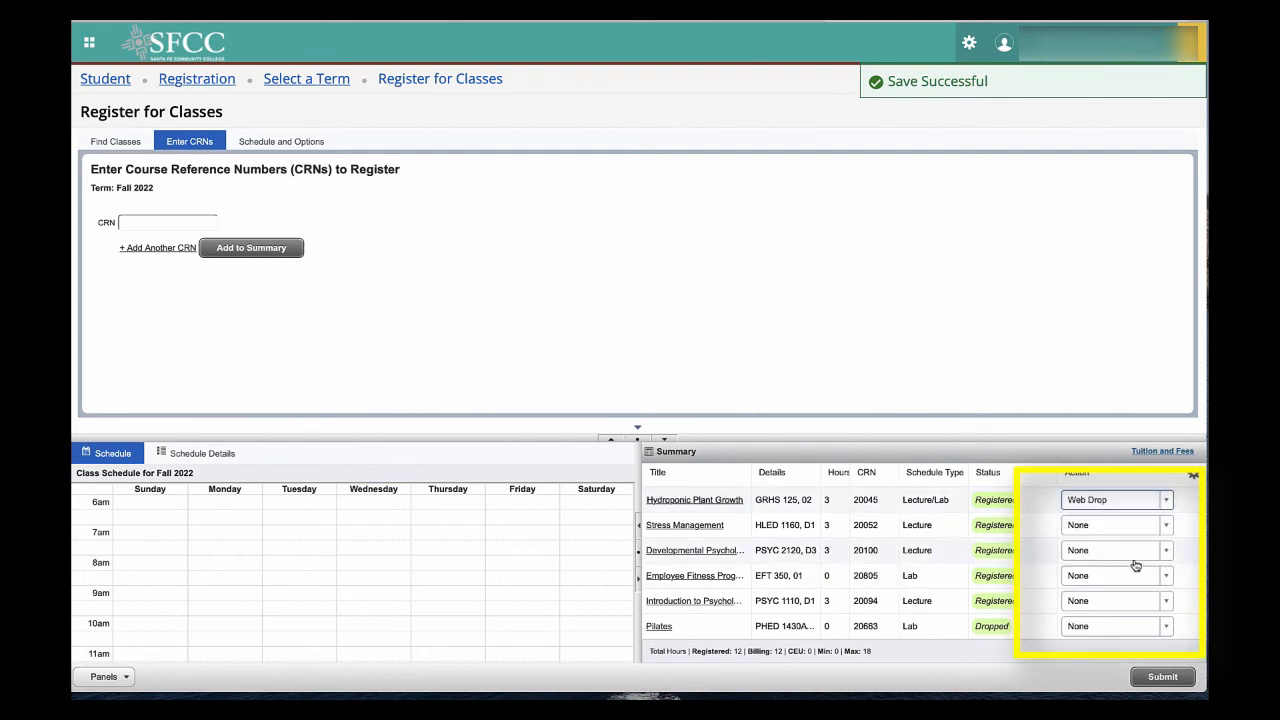
click(1112, 550)
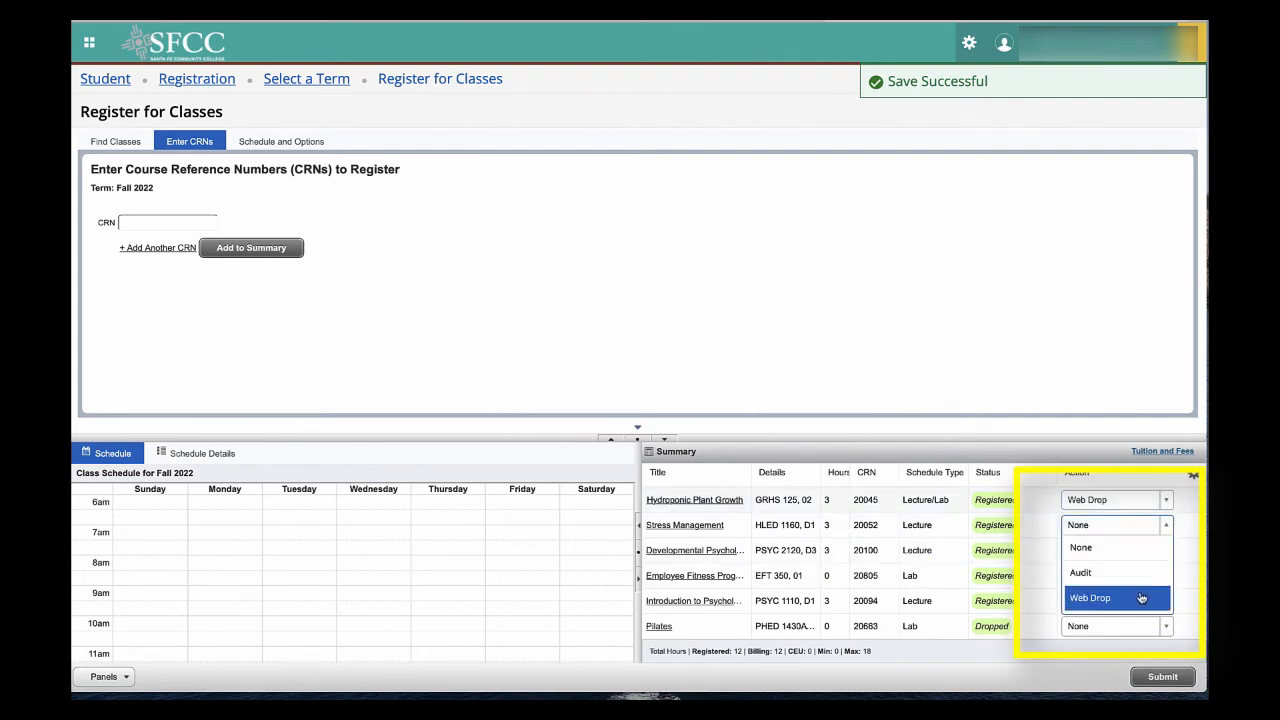
click(1090, 597)
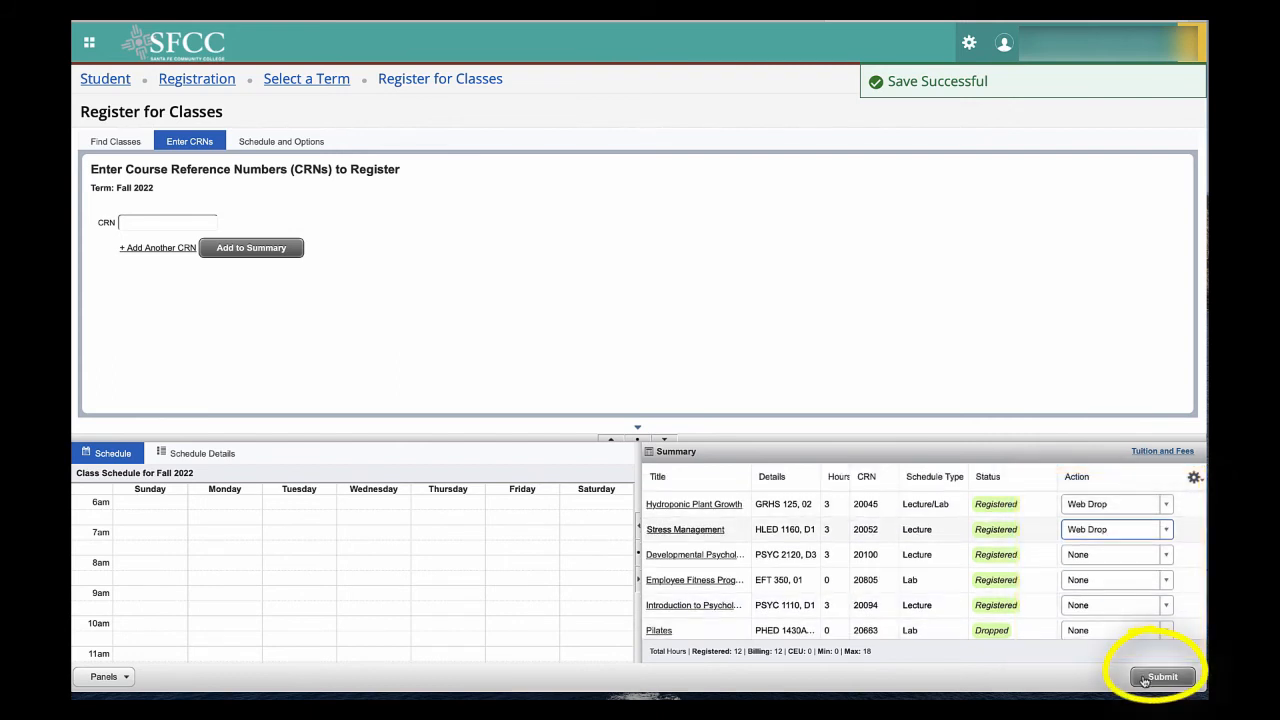
- Submit the drops, bringing hours to 6, and view the $429 Fall 2022 tuition and fees
click(1161, 676)
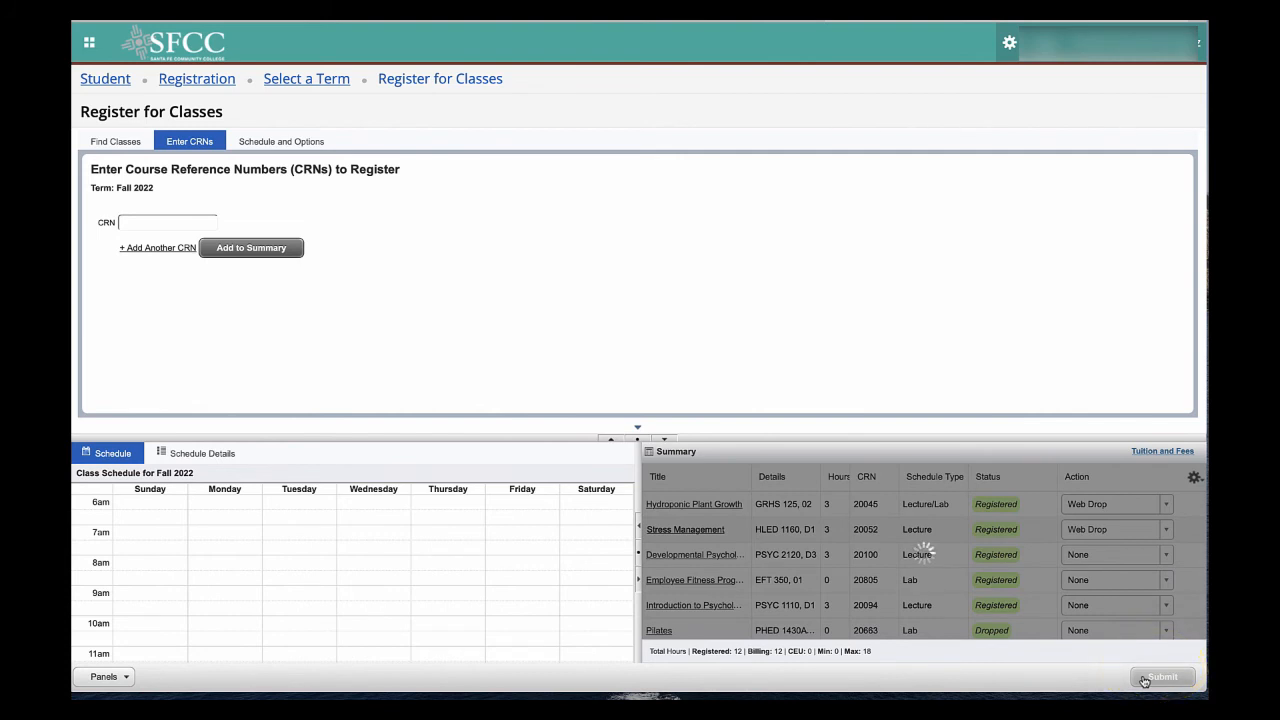
click(1161, 677)
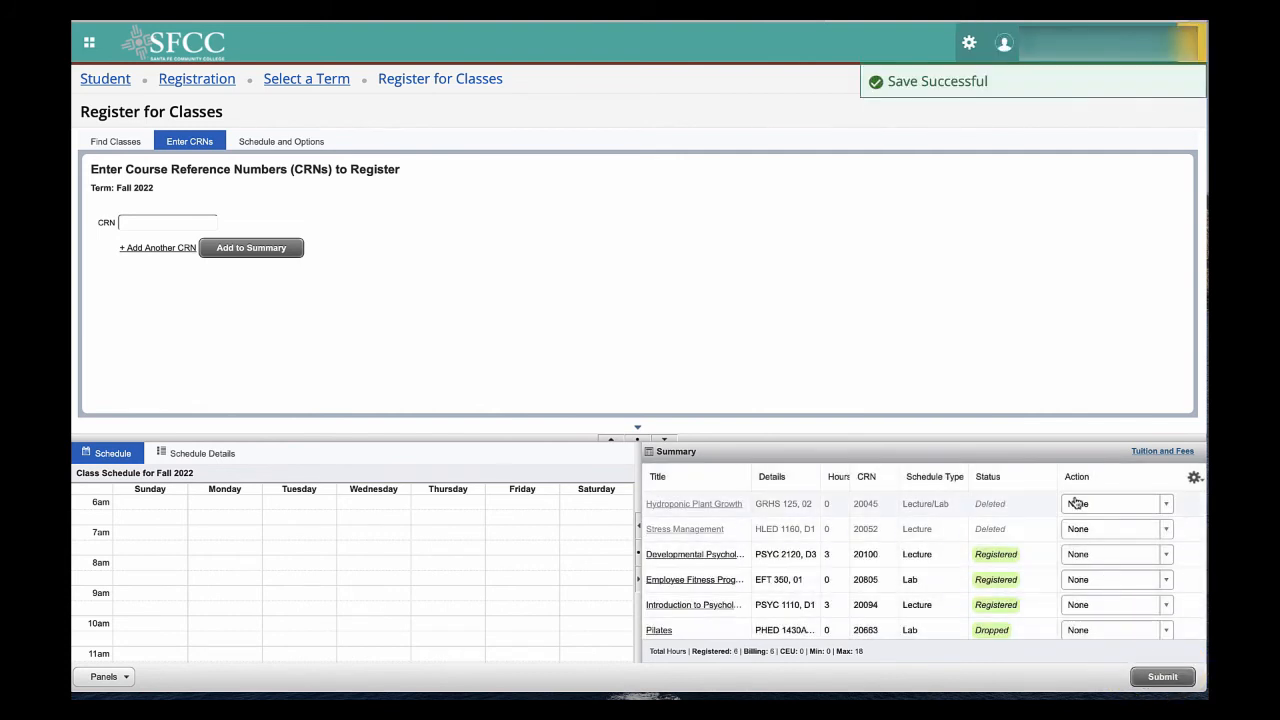
mouse_move(1105, 477)
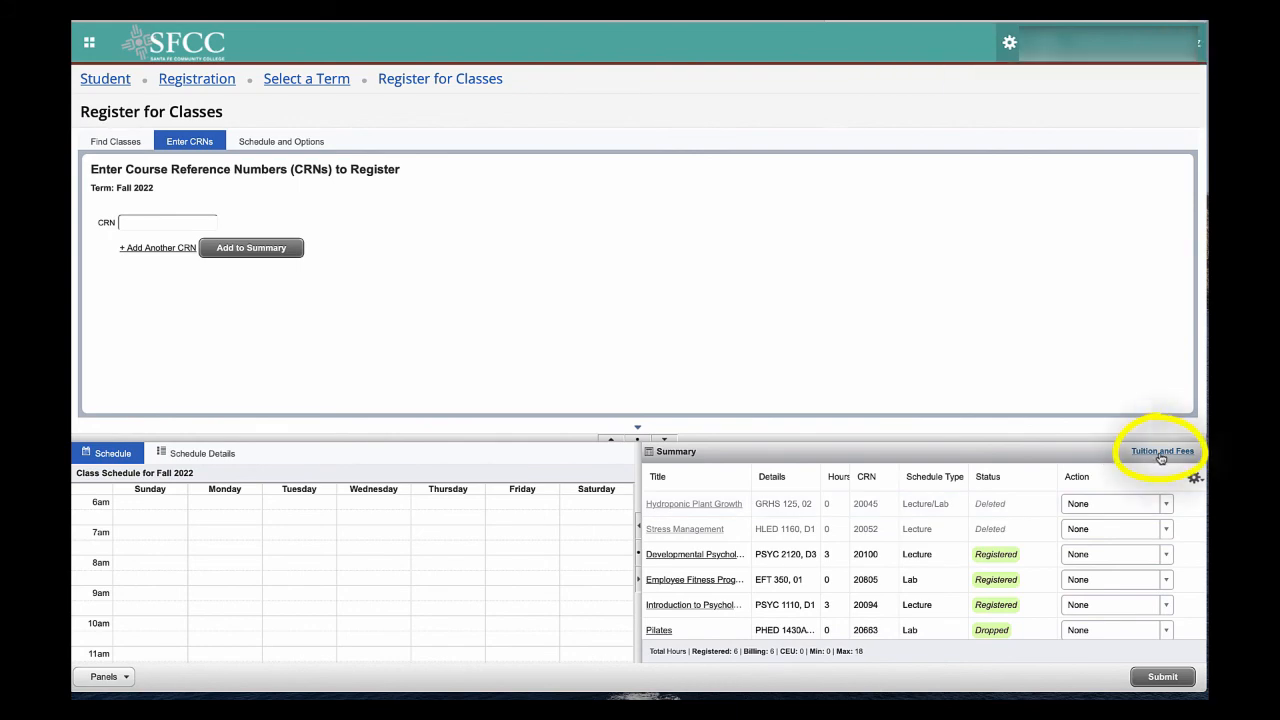
click(1162, 451)
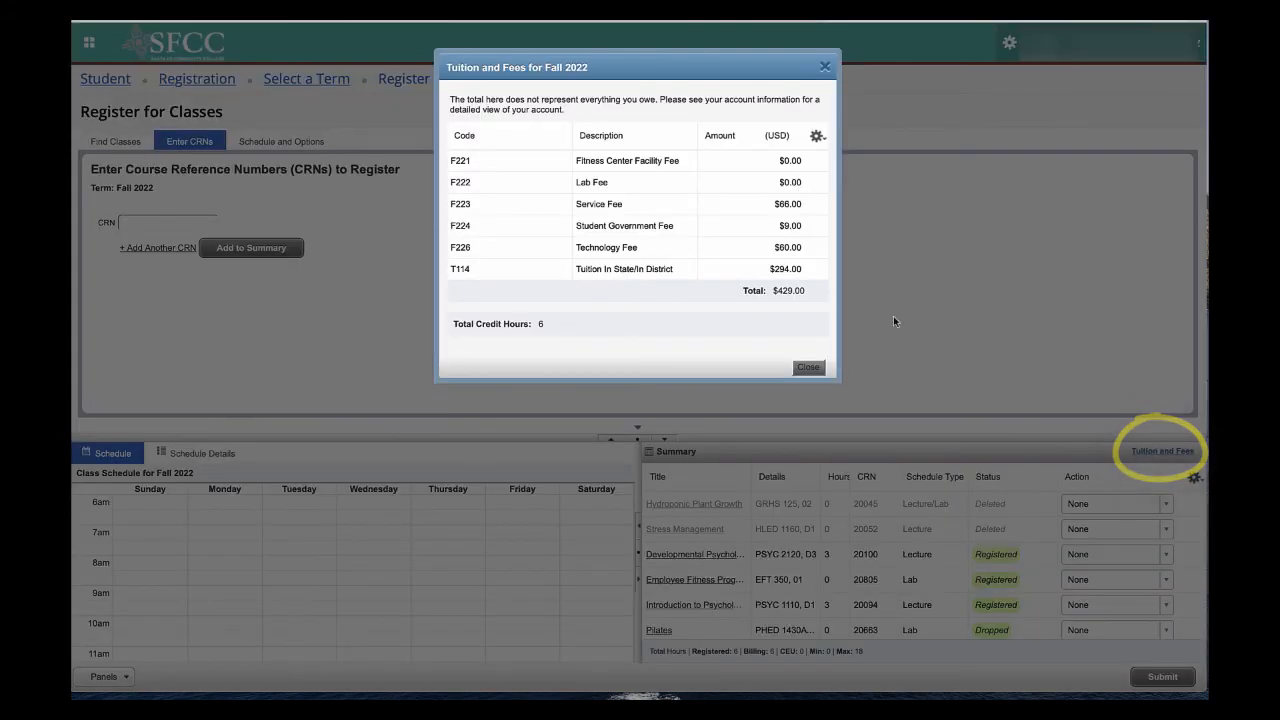